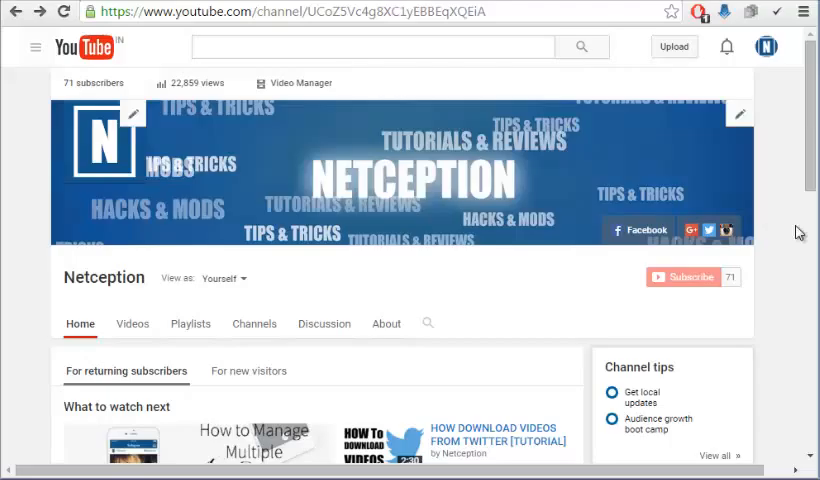
Load the 123apps Audio Converter page at online-audio-converter.com in the browser
{"action": "scroll", "scroll_direction": "down", "scroll_amount": 3}
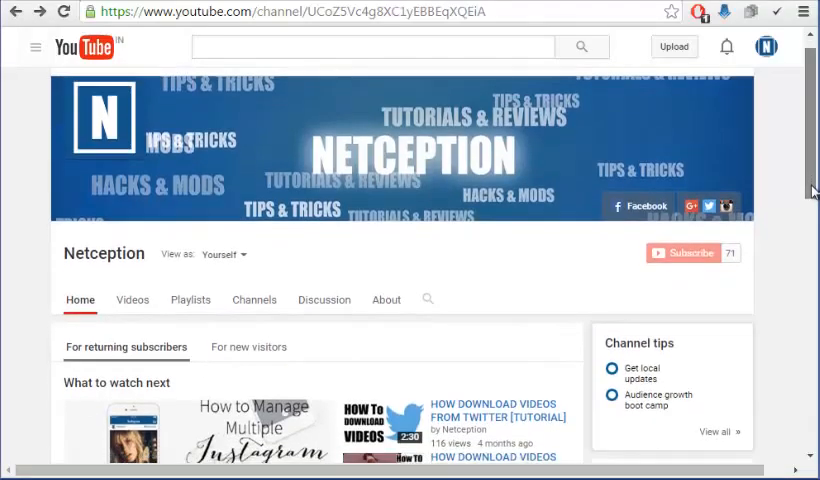
{"action": "scroll", "scroll_direction": "down", "scroll_amount": 3}
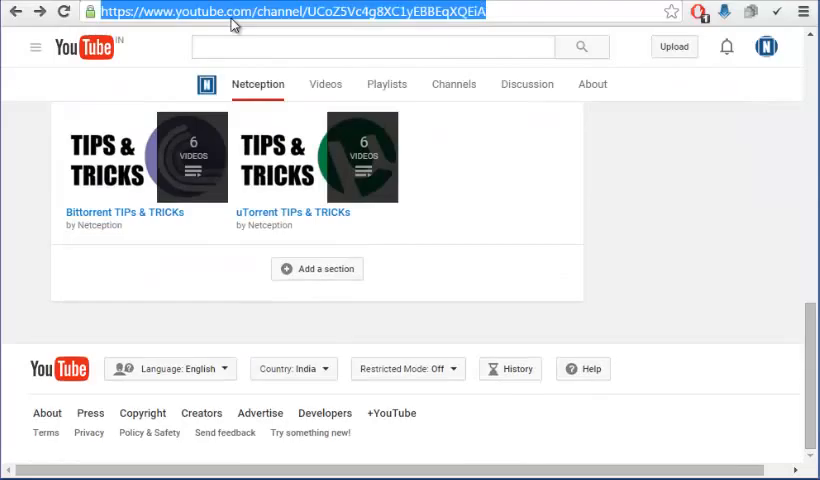
{"action": "type", "text": "converter.com"}
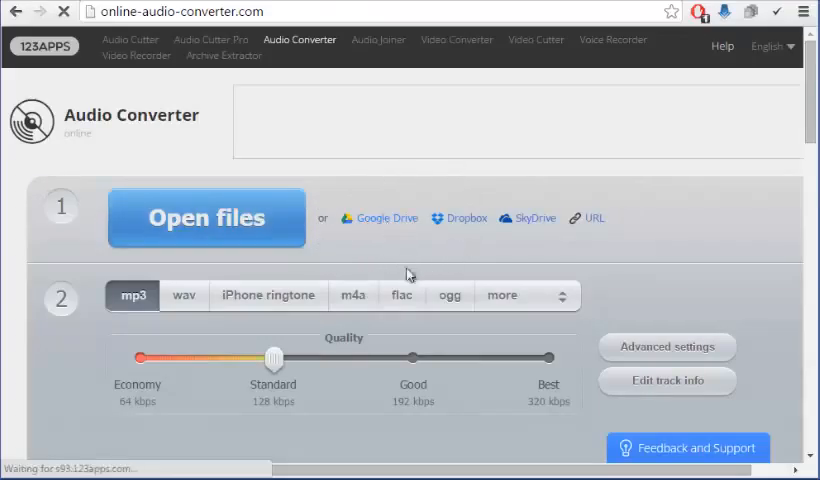
{"action": "mouse_move", "coordinate": [476, 258]}
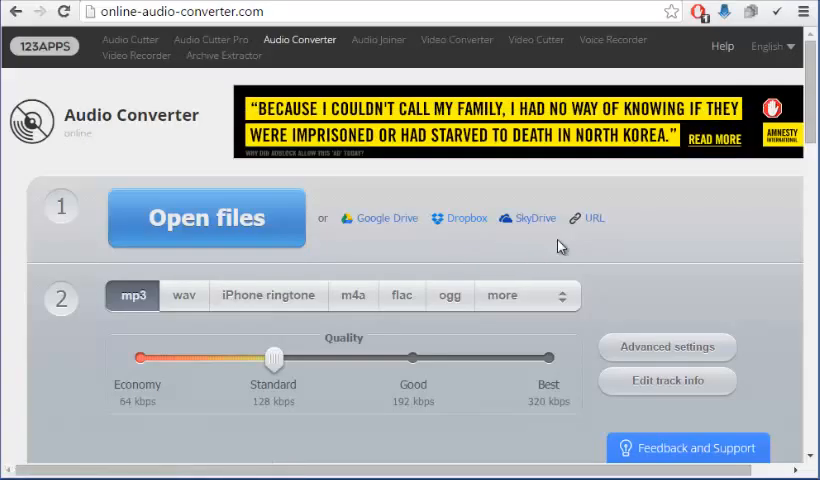
{"action": "mouse_move", "coordinate": [600, 222]}
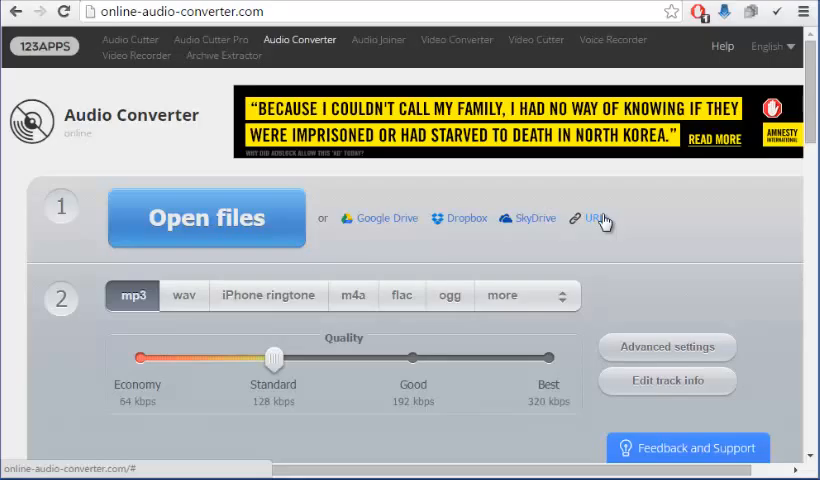
{"action": "mouse_move", "coordinate": [136, 244]}
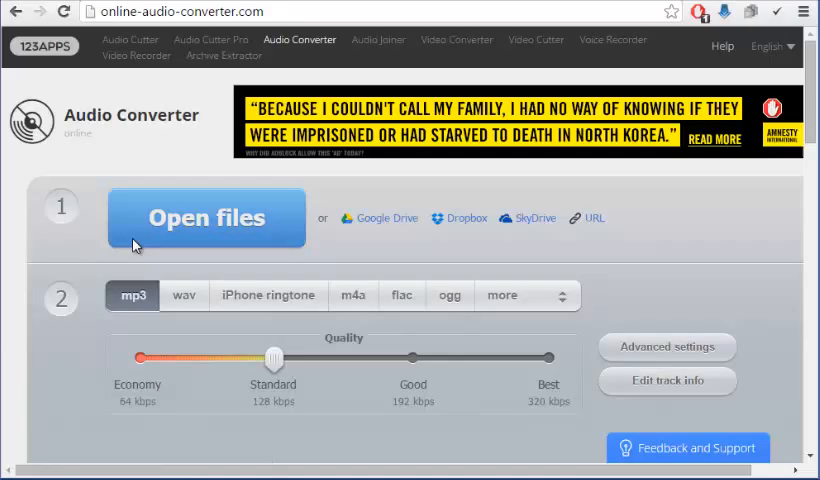
Upload the 4.64 MB Session MP3 file from the Desktop via Open files
{"action": "left_click", "coordinate": [206, 216]}
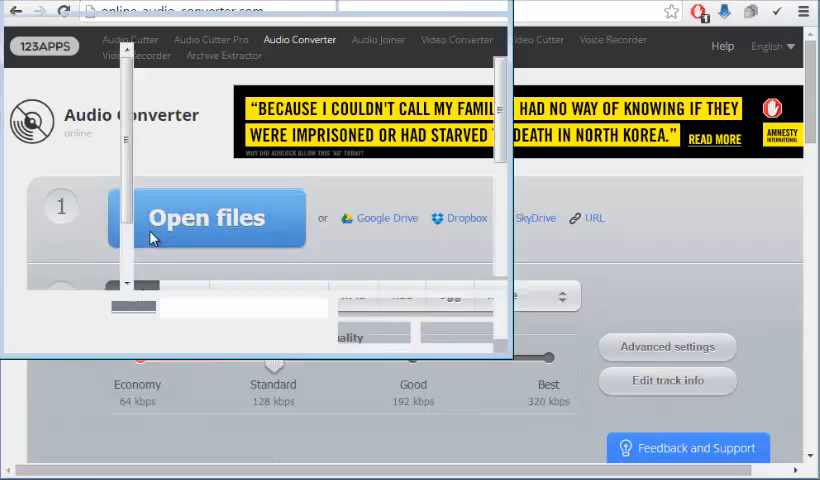
{"action": "left_click", "coordinate": [208, 216]}
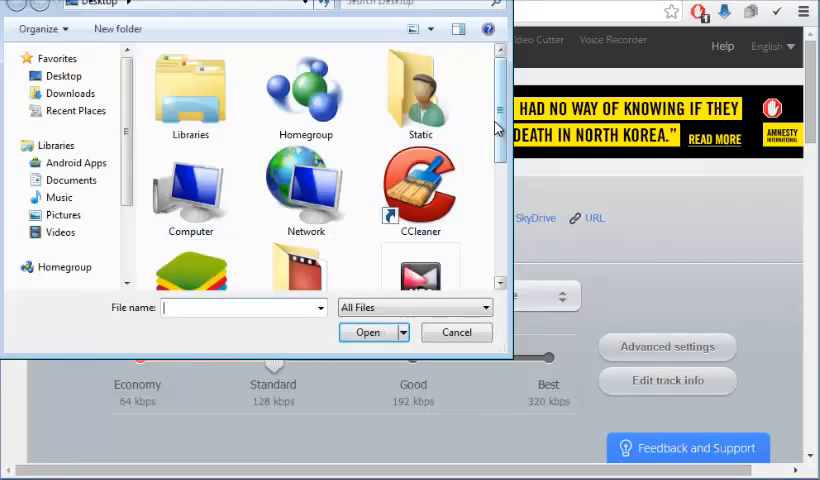
{"action": "scroll", "scroll_direction": "down", "scroll_amount": 3}
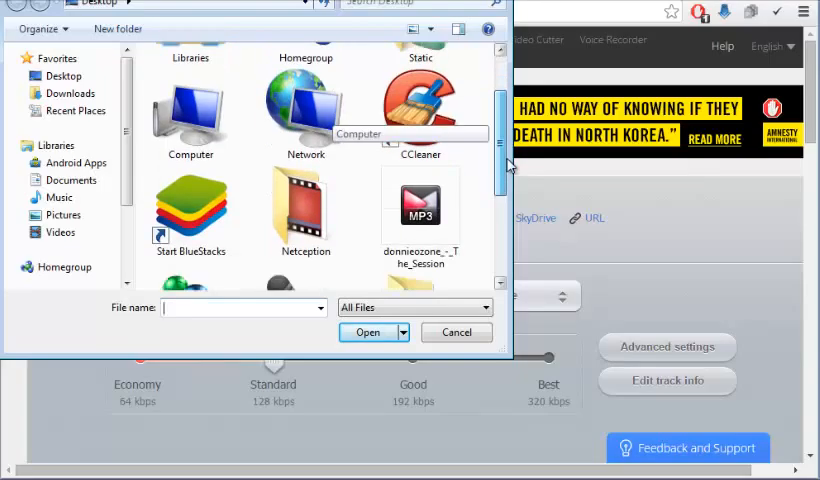
{"action": "left_click", "coordinate": [368, 332]}
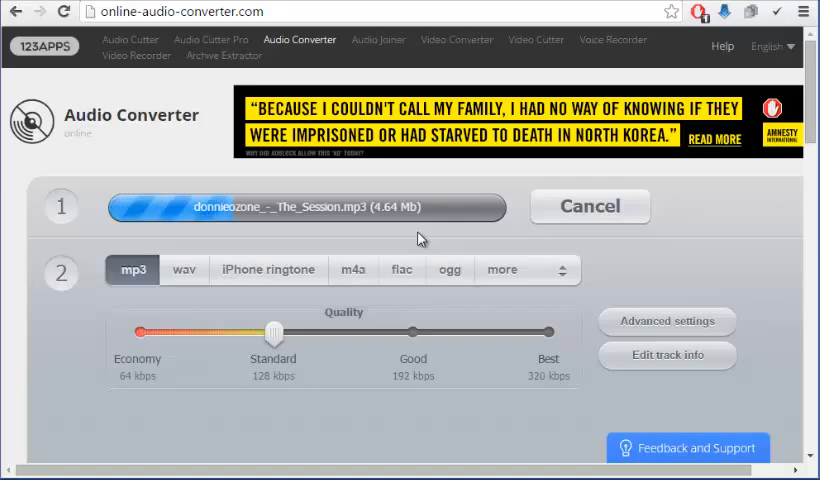
{"action": "mouse_move", "coordinate": [132, 282]}
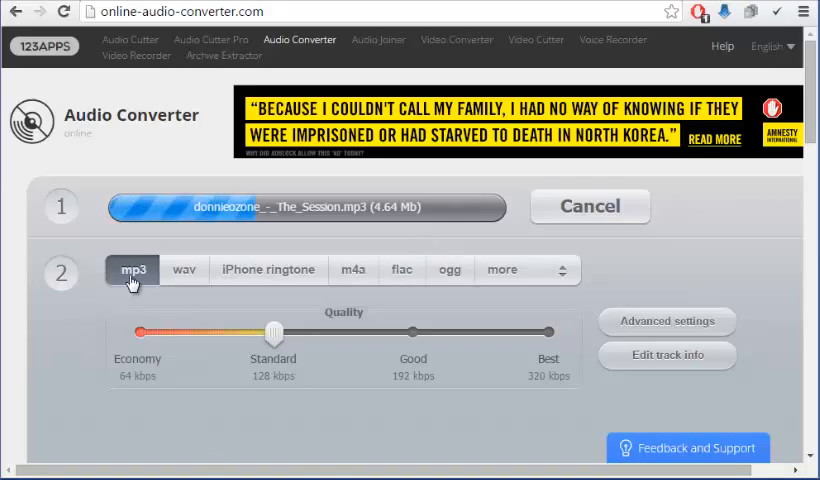
{"action": "mouse_move", "coordinate": [196, 280]}
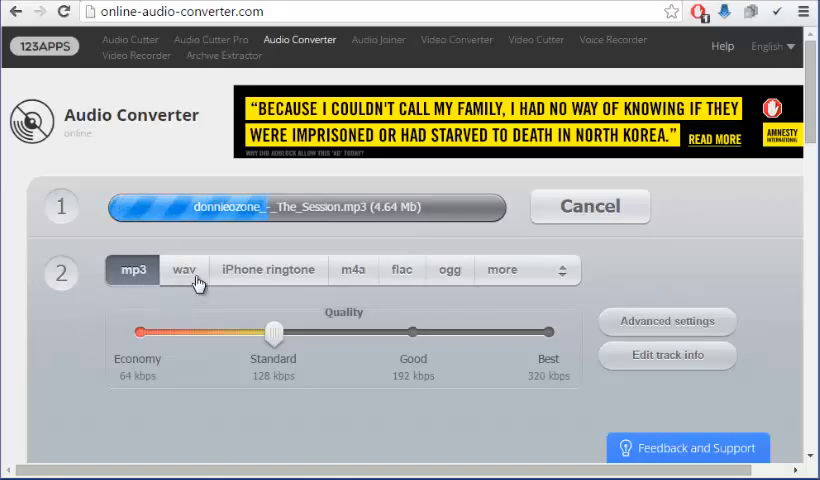
Choose WAV as the output format, keeping CD Quality at 44.1 kHz
{"action": "left_click", "coordinate": [184, 268]}
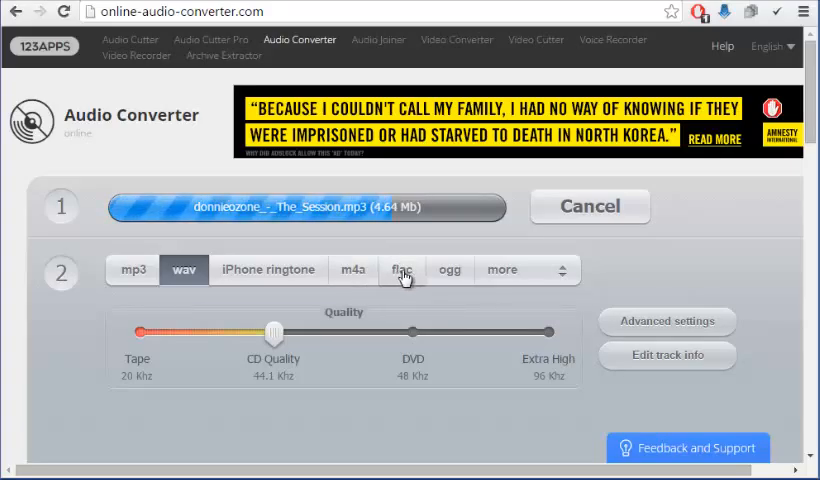
{"action": "mouse_move", "coordinate": [450, 288]}
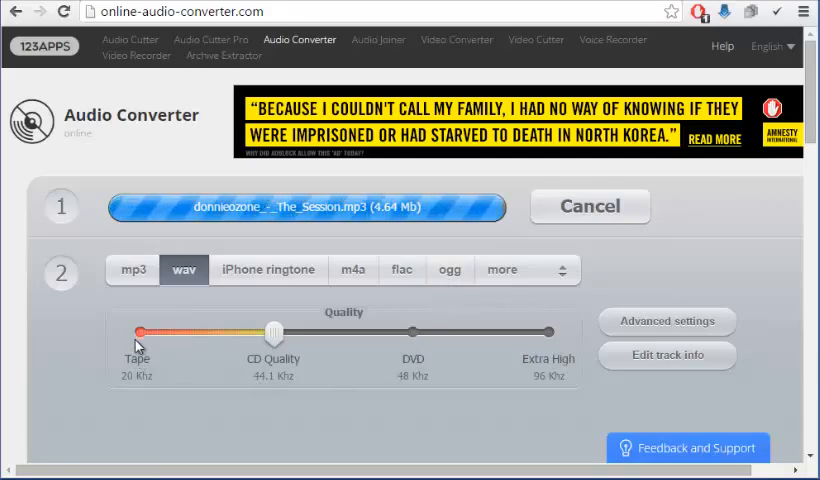
{"action": "mouse_move", "coordinate": [256, 396]}
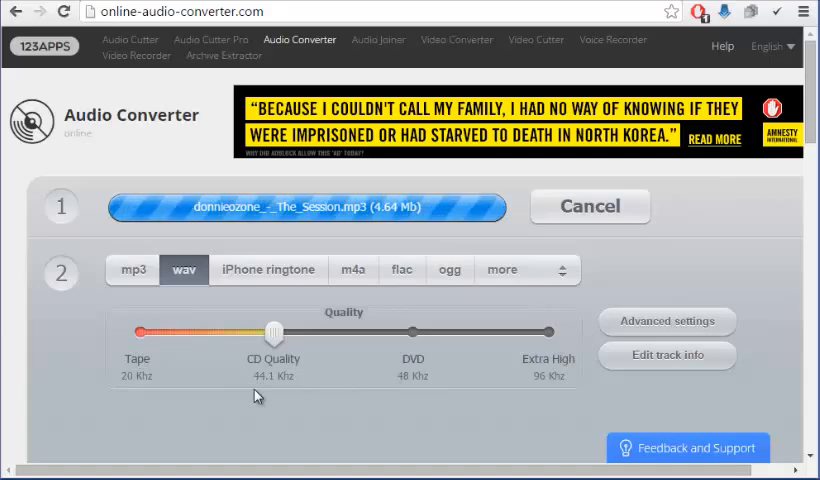
{"action": "mouse_move", "coordinate": [370, 376]}
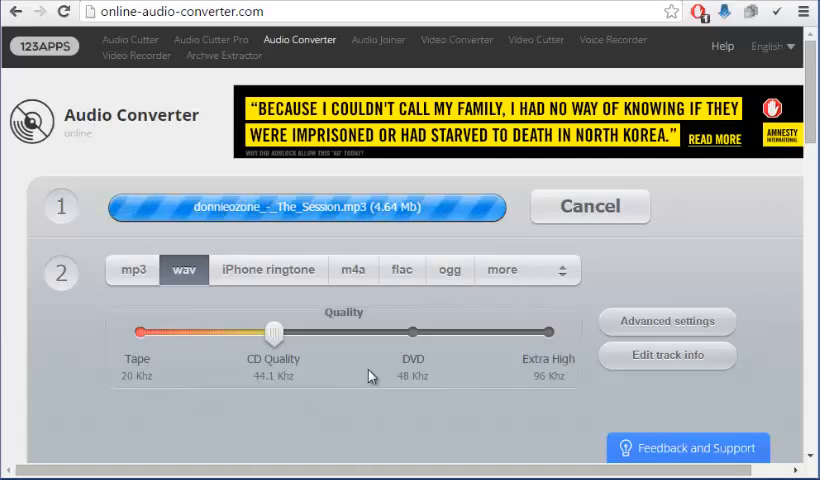
{"action": "scroll", "scroll_direction": "down", "scroll_amount": 3}
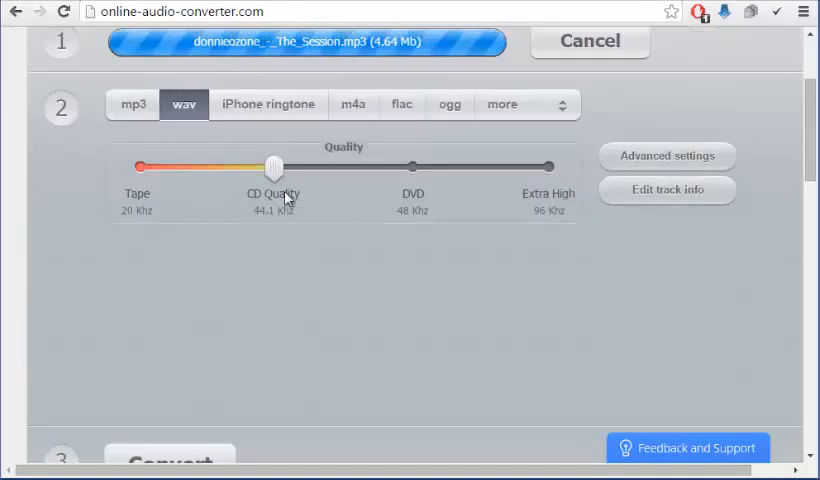
{"action": "mouse_move", "coordinate": [556, 190]}
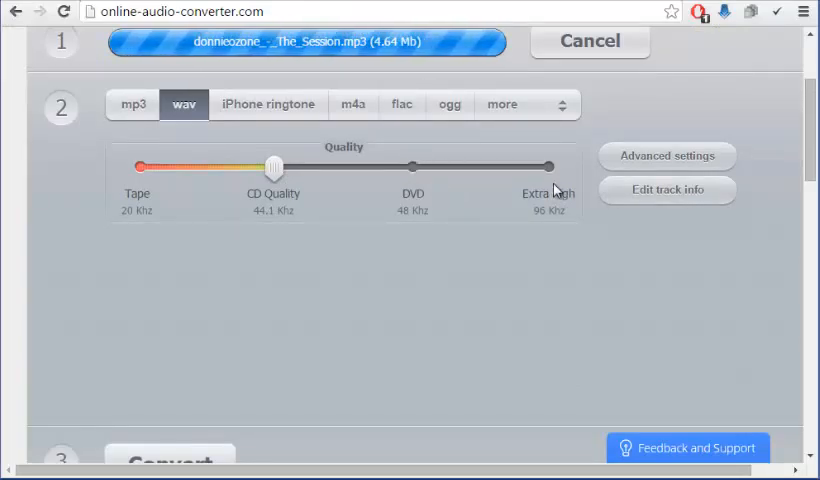
{"action": "mouse_move", "coordinate": [514, 286]}
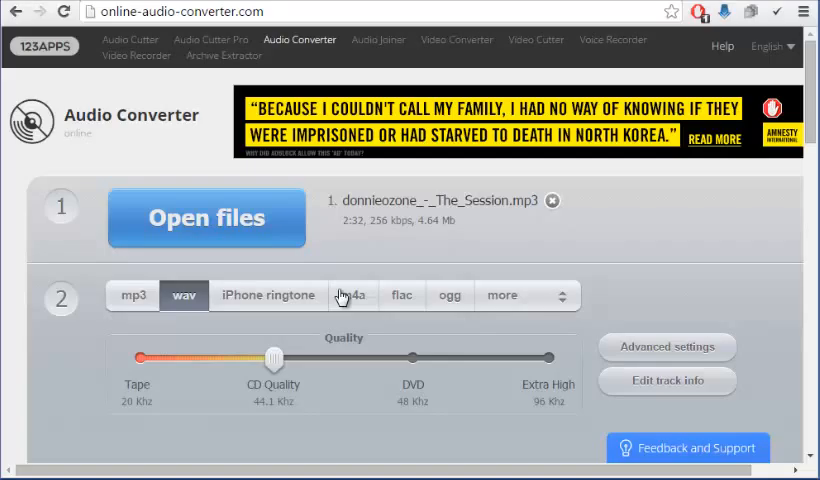
{"action": "mouse_move", "coordinate": [168, 320]}
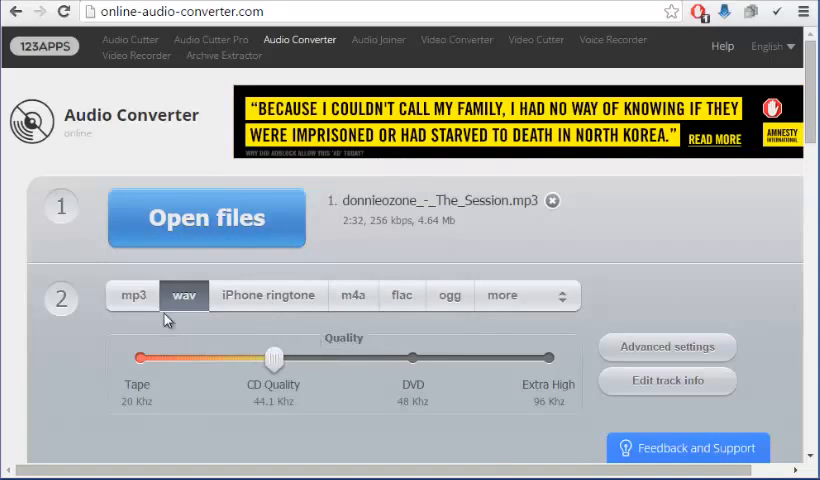
Let the Session MP3 upload finish (2:32, 256 kbps) and bring the Convert step into view
{"action": "scroll", "scroll_direction": "down", "scroll_amount": 3}
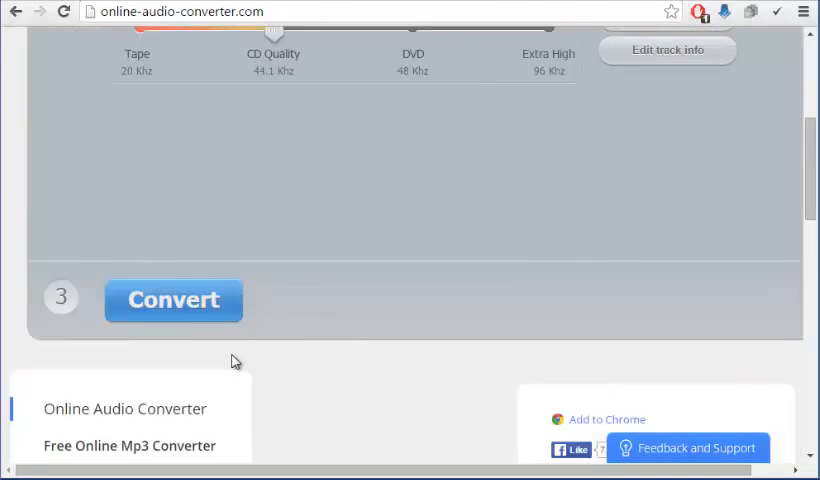
Convert the file to WAV and wait for the Download link to appear
{"action": "left_click", "coordinate": [172, 300]}
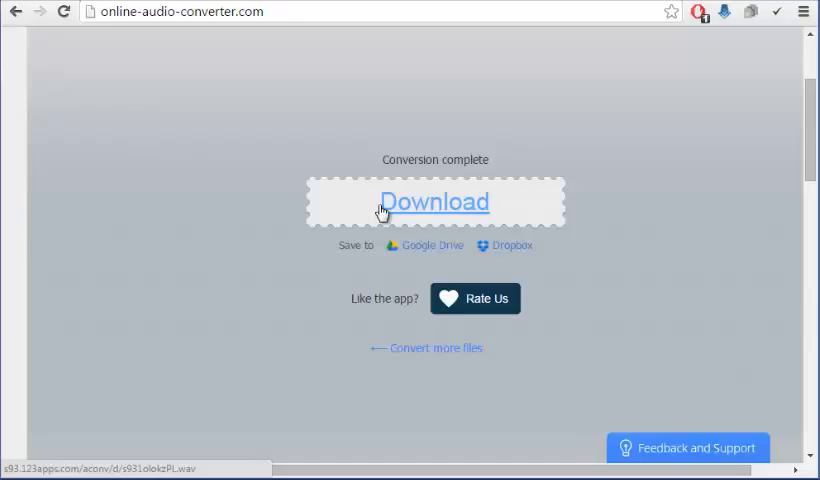
{"action": "mouse_move", "coordinate": [394, 204]}
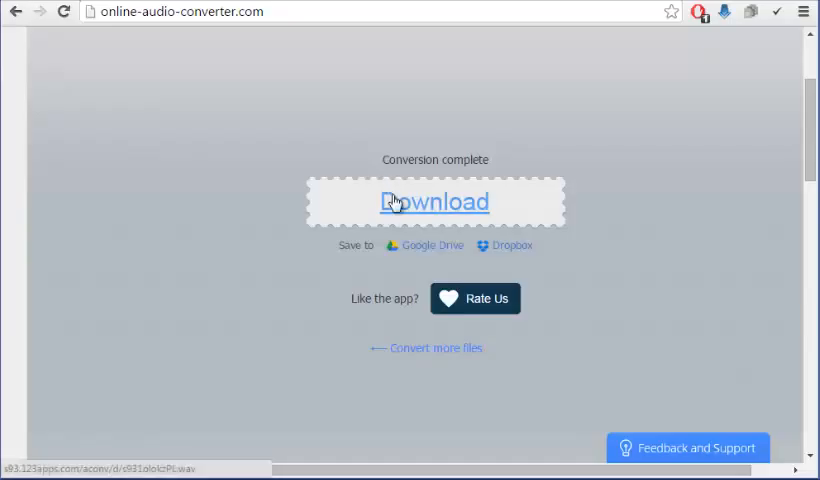